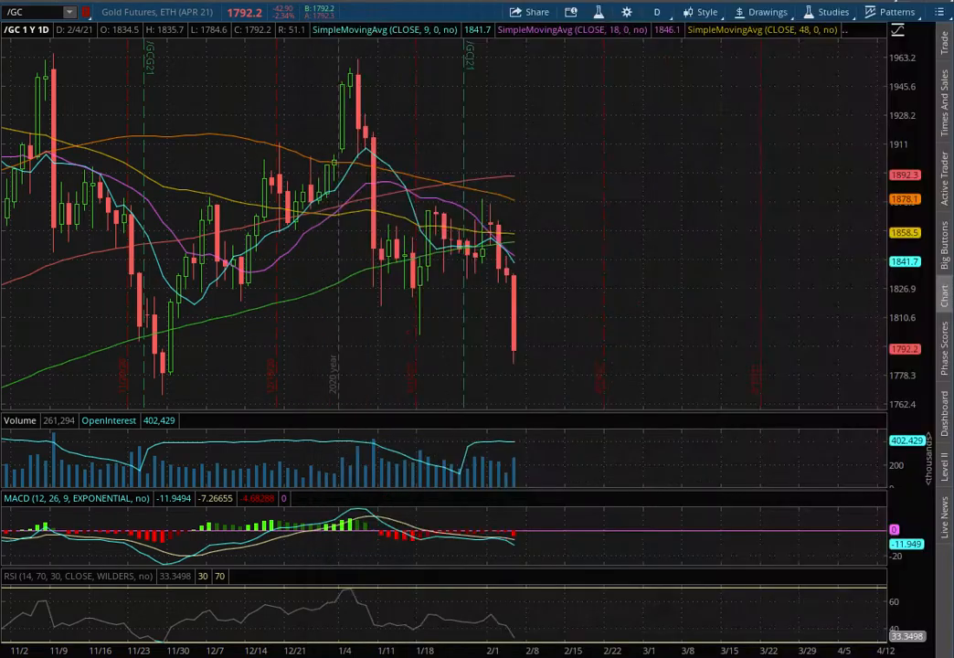
Cycle the gold chart through 20-day hourly and 180-day 4-hour views back to one year of daily bars, then bring up the drawing tools.
left_click(656, 11)
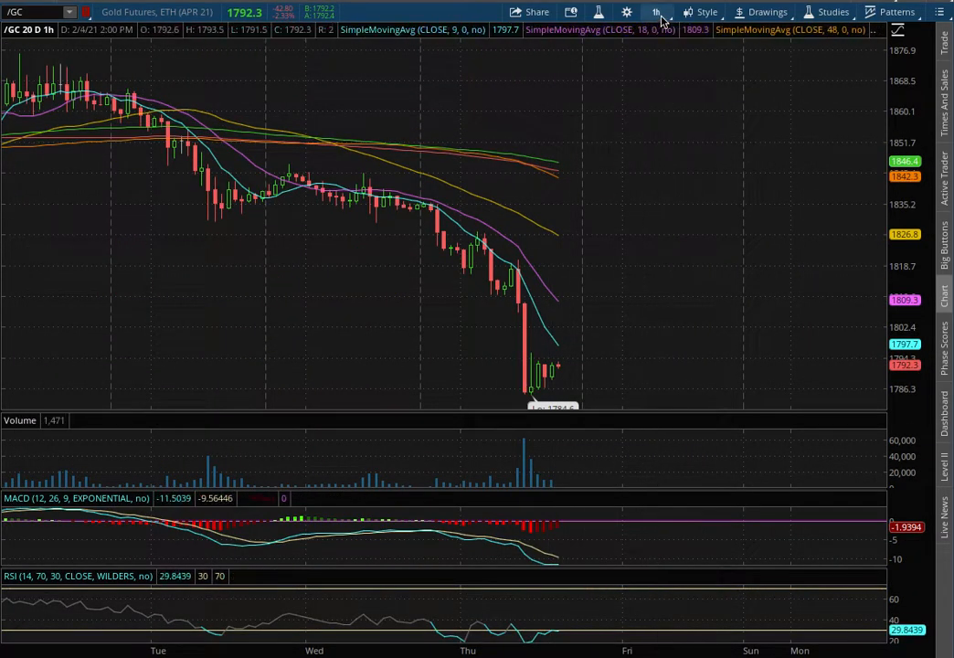
left_click(657, 11)
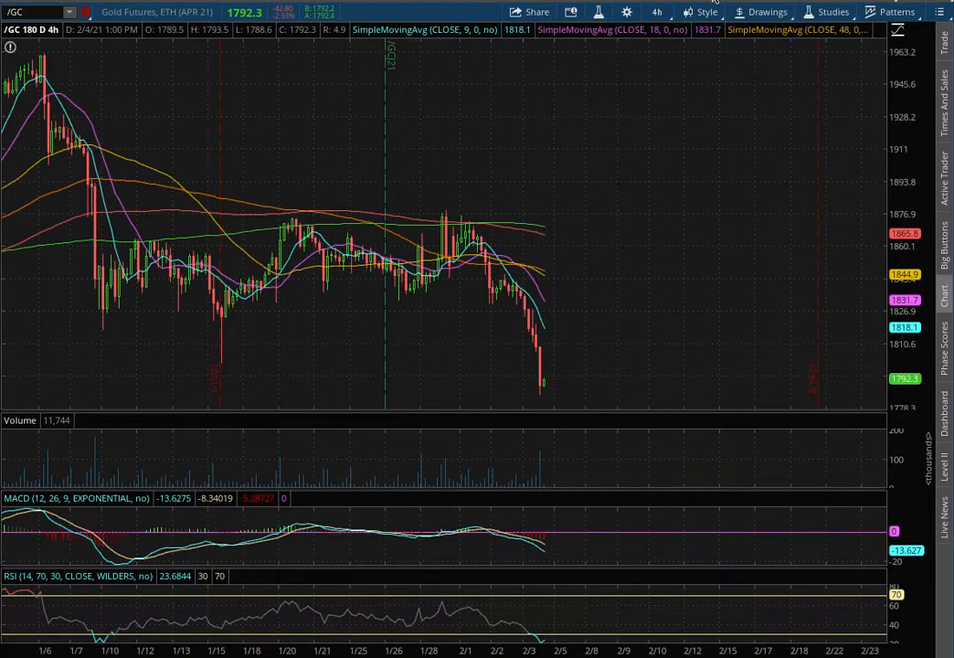
left_click(656, 11)
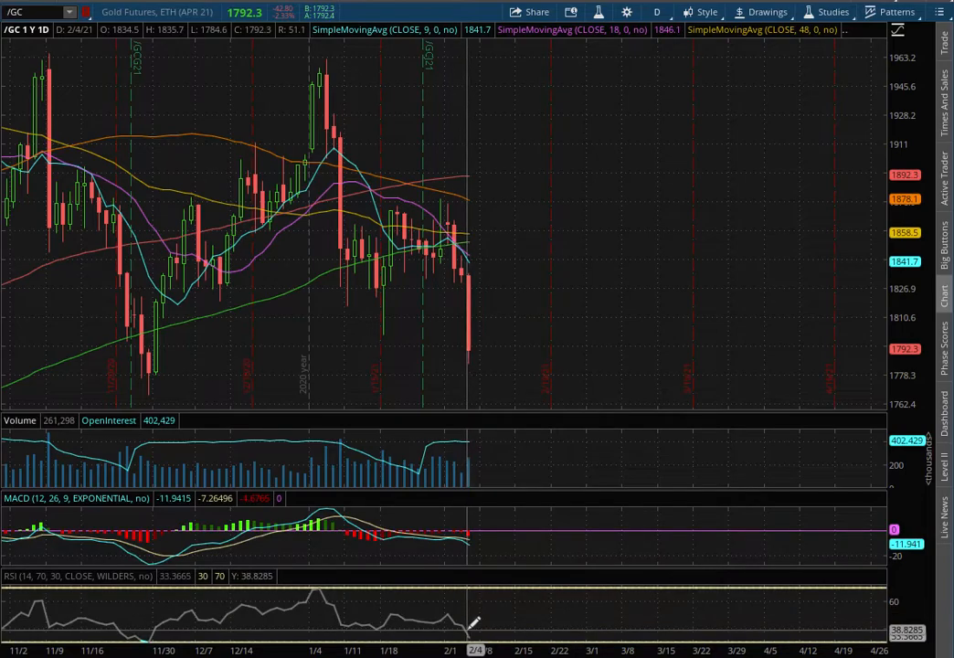
mouse_move(520, 369)
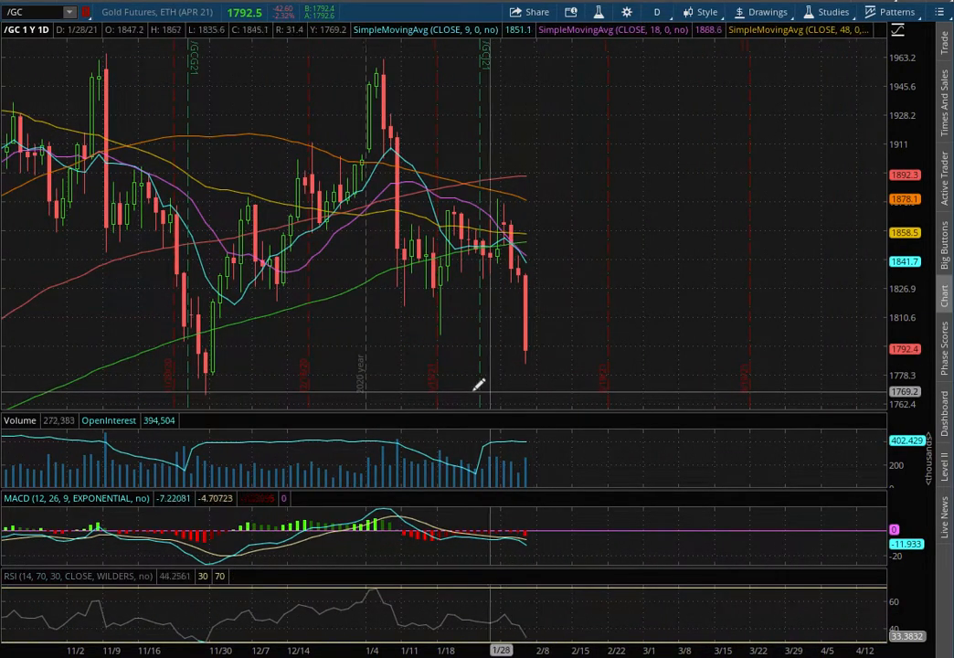
mouse_move(208, 380)
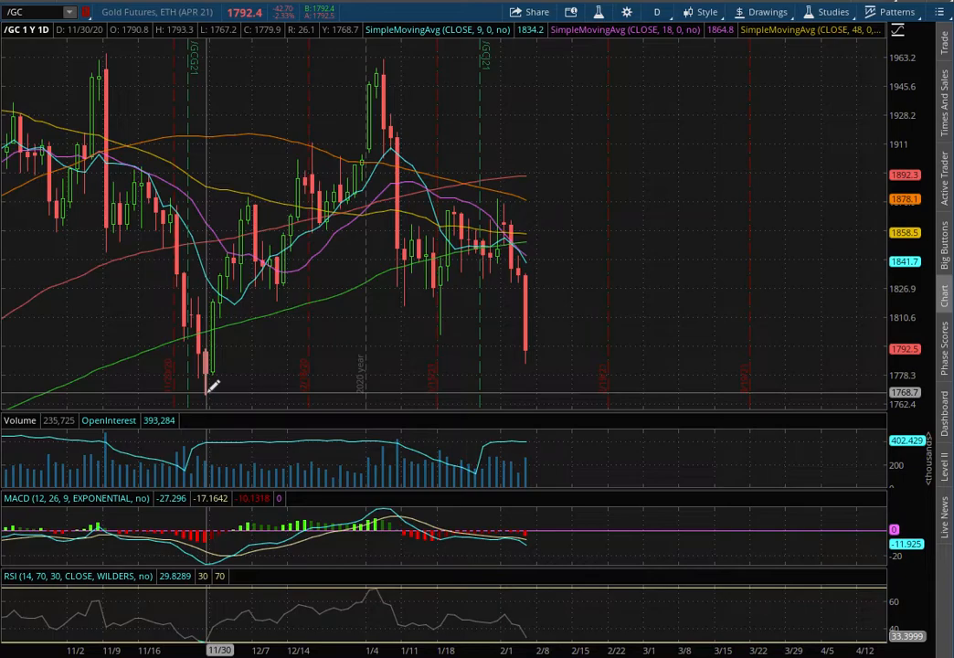
mouse_move(589, 355)
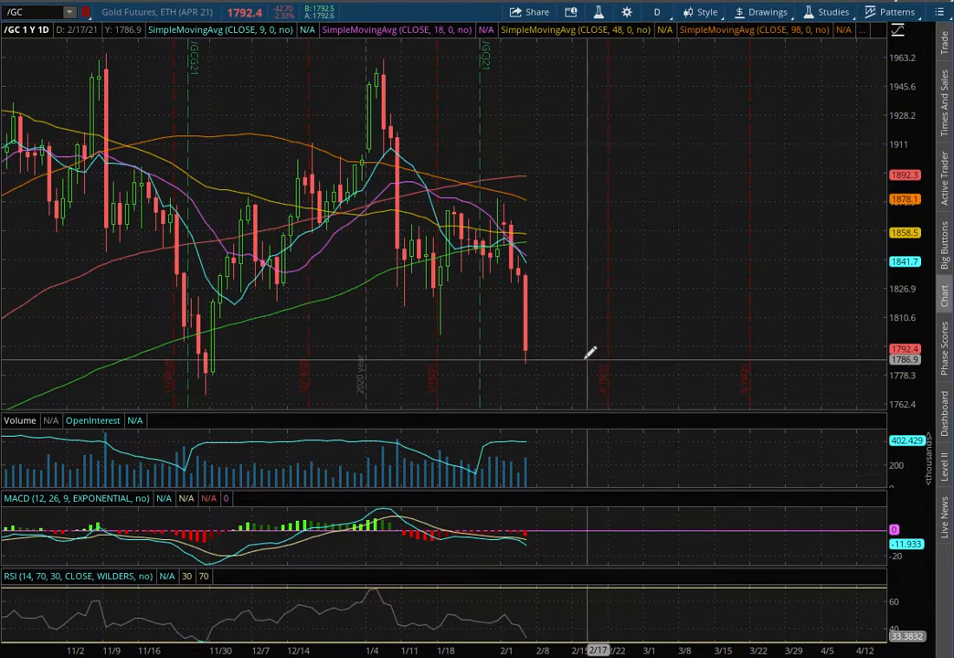
mouse_move(366, 278)
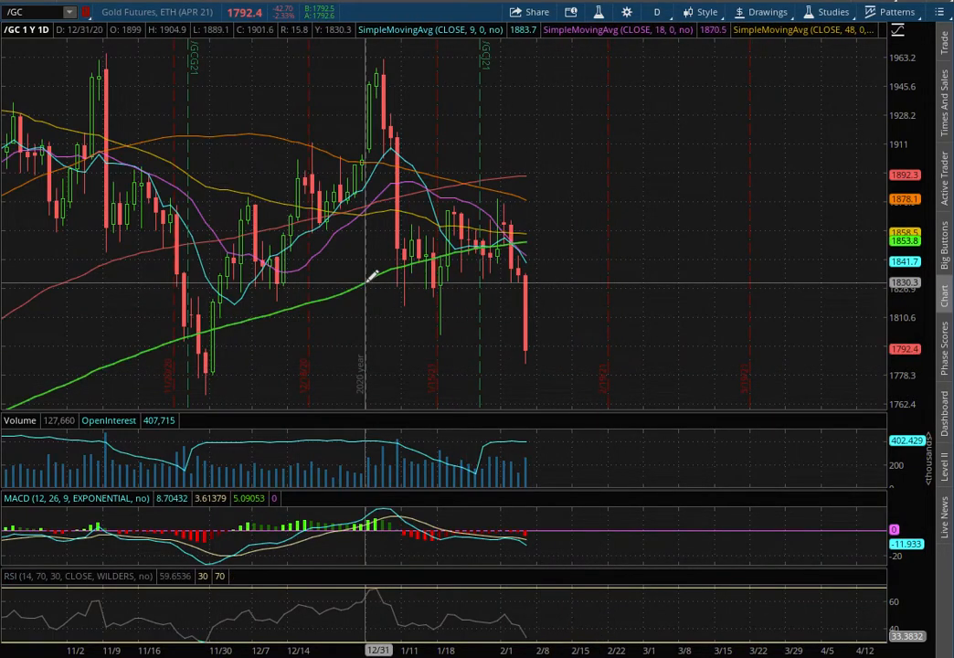
mouse_move(369, 278)
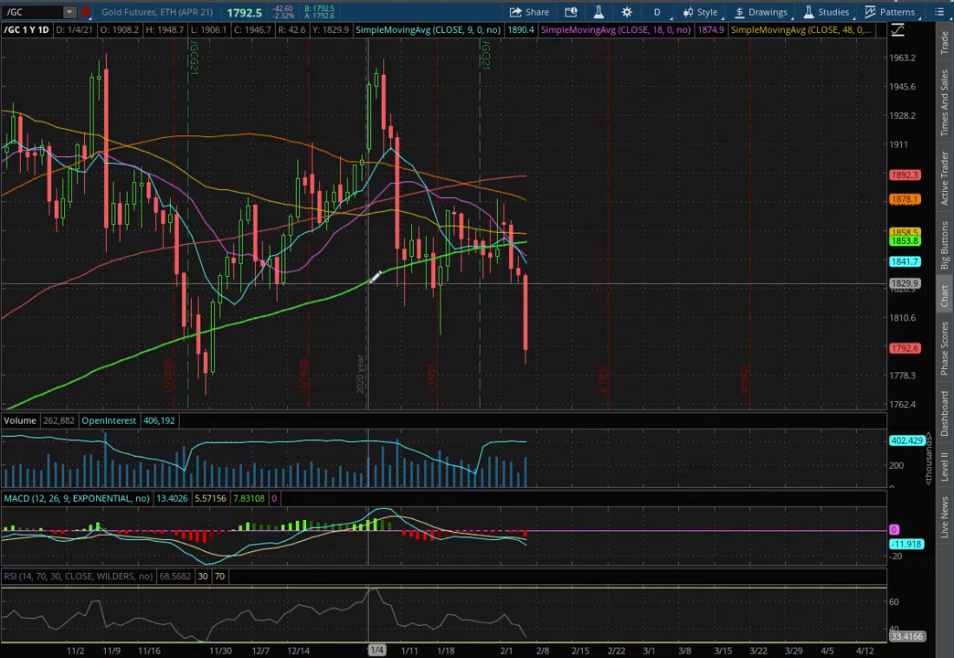
left_click(766, 11)
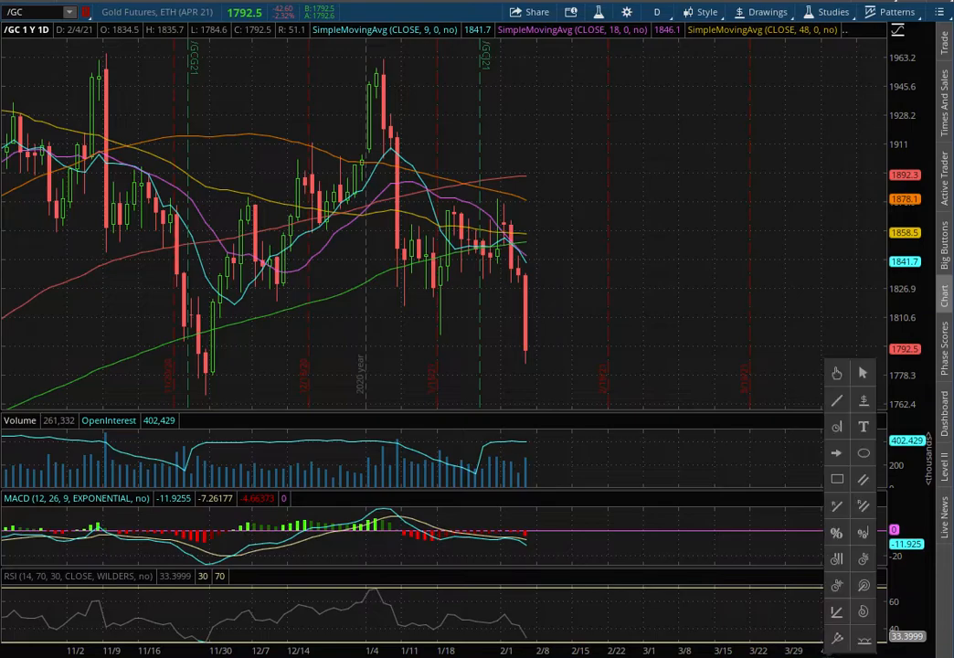
mouse_move(545, 344)
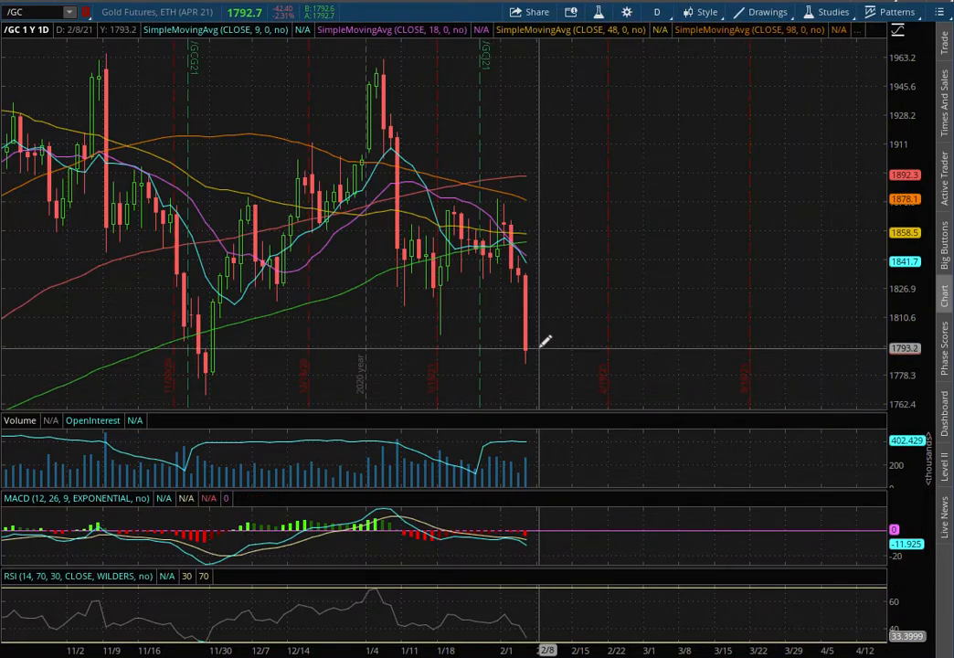
Measure a price range from the latest gold candle to about 25 points (1.41%) lower over 5 days.
left_click_drag(537, 349, 610, 239)
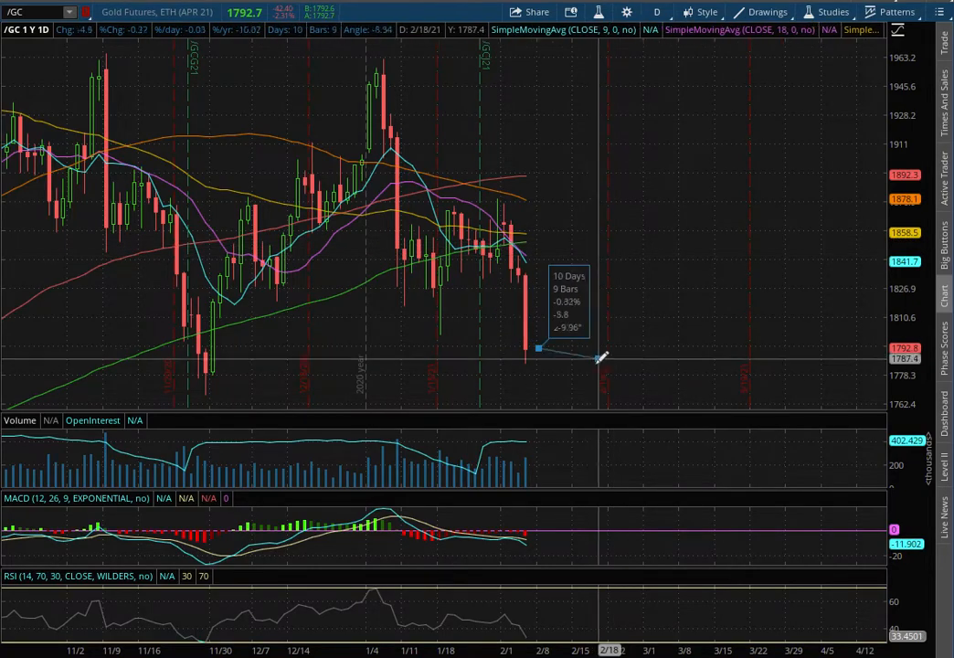
left_click_drag(599, 357, 572, 393)
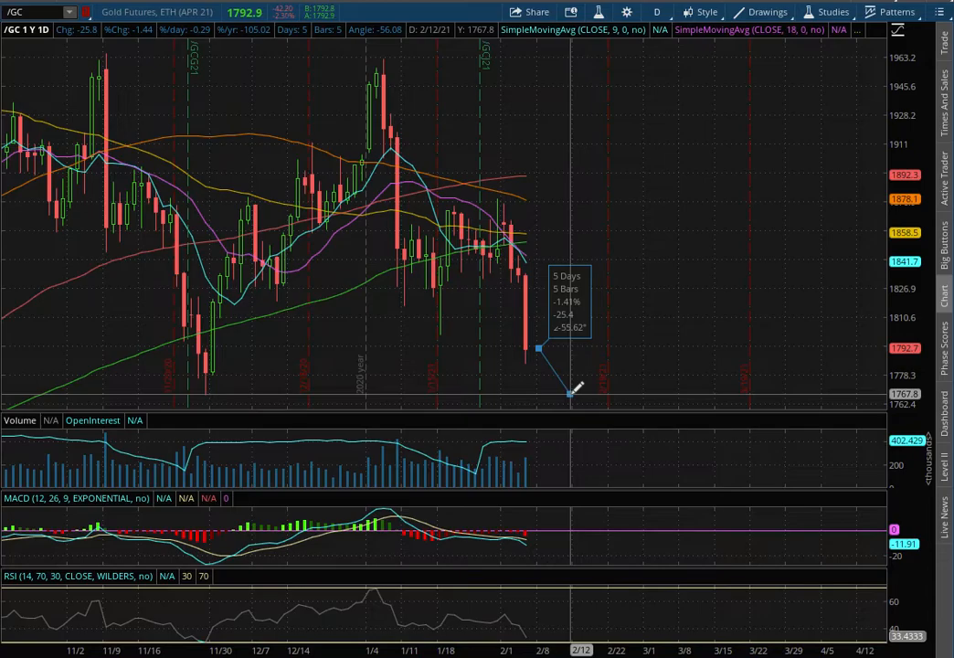
left_click(28, 11)
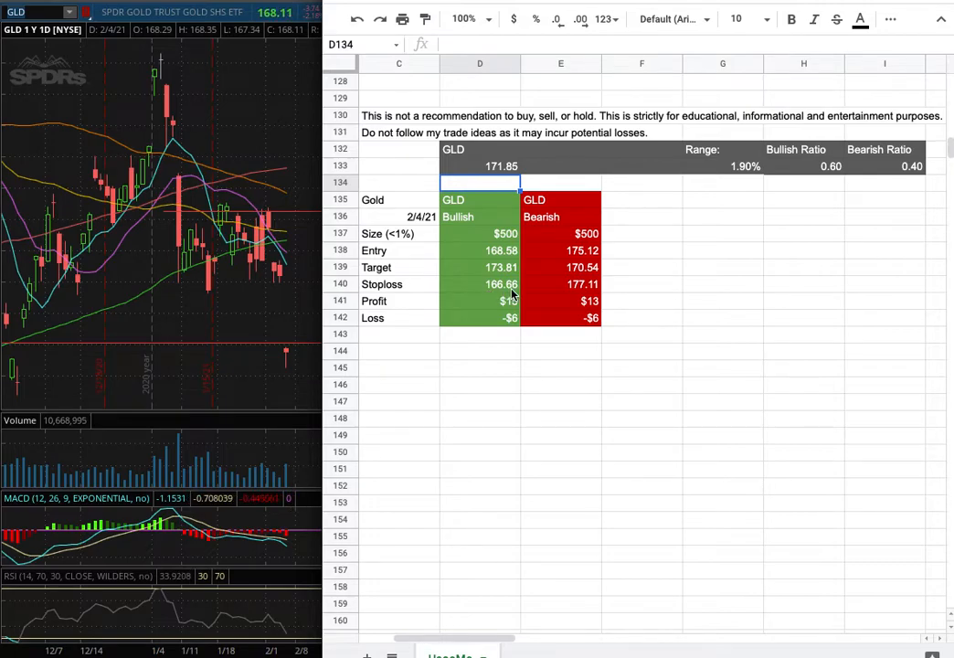
mouse_move(589, 350)
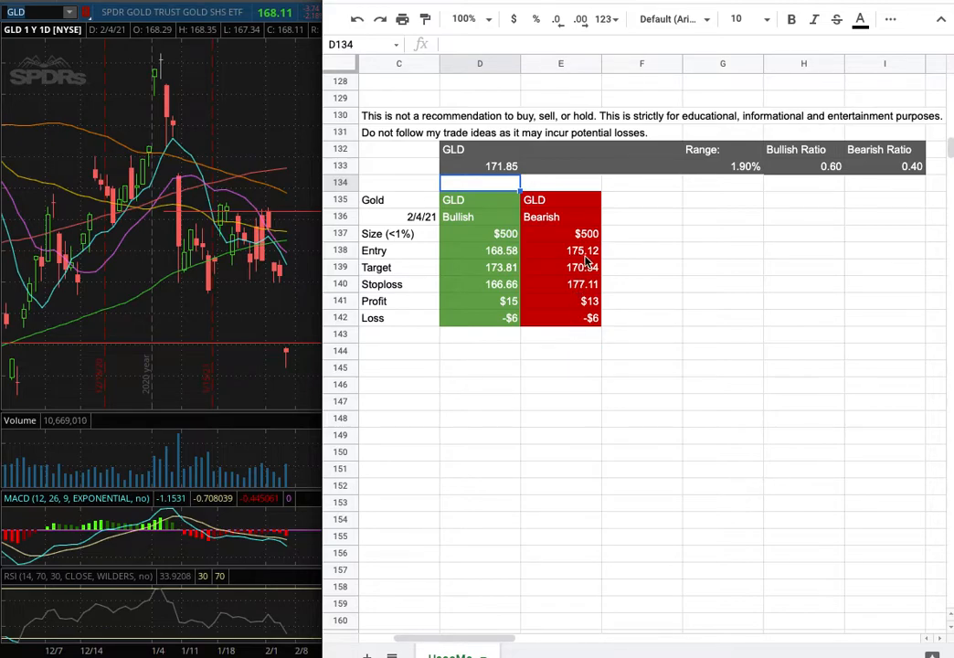
mouse_move(259, 215)
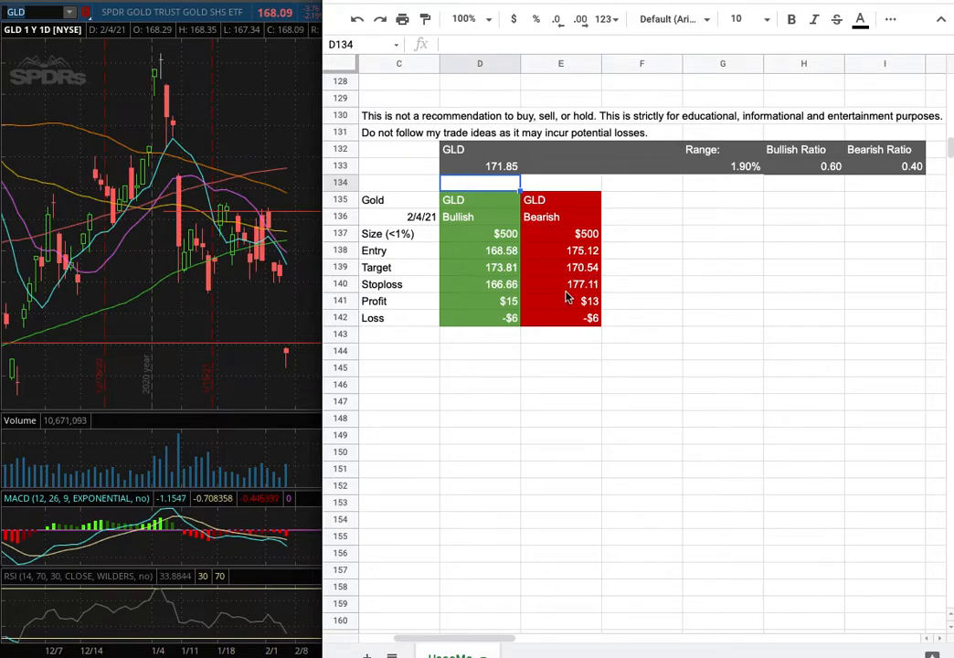
mouse_move(594, 296)
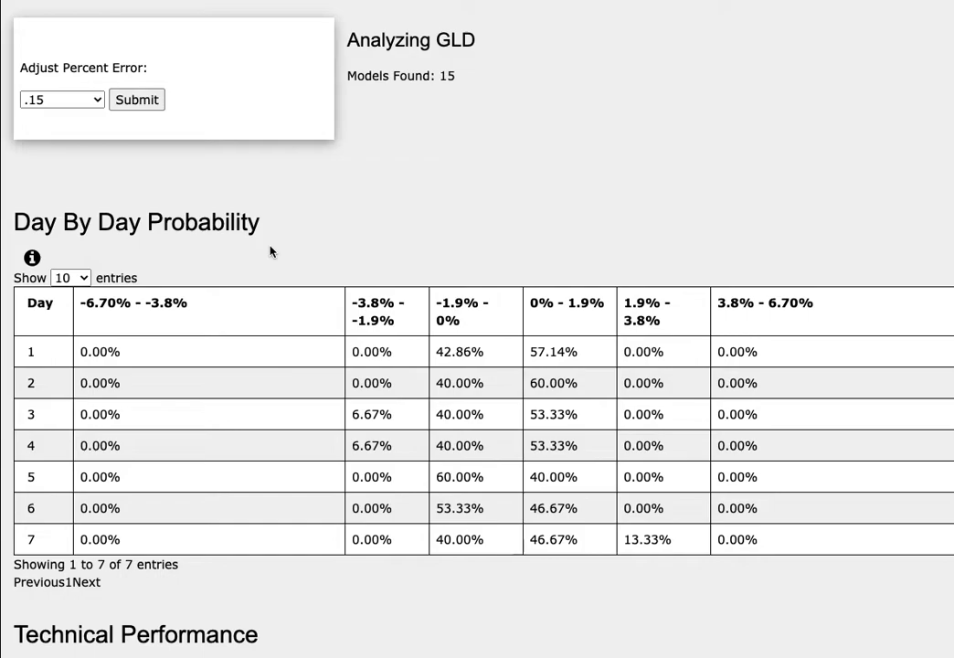
mouse_move(260, 248)
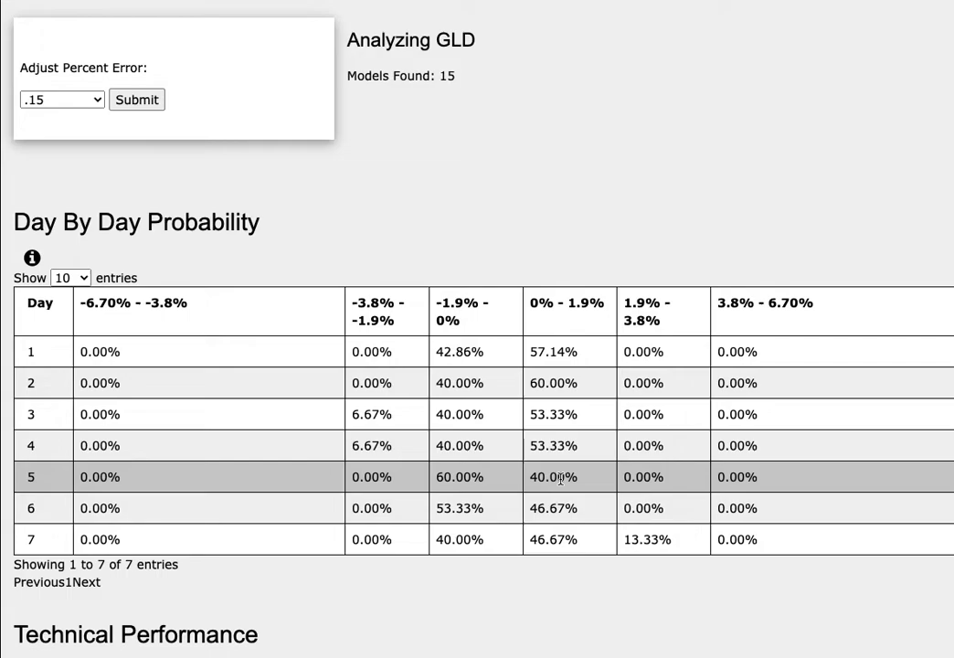
mouse_move(592, 307)
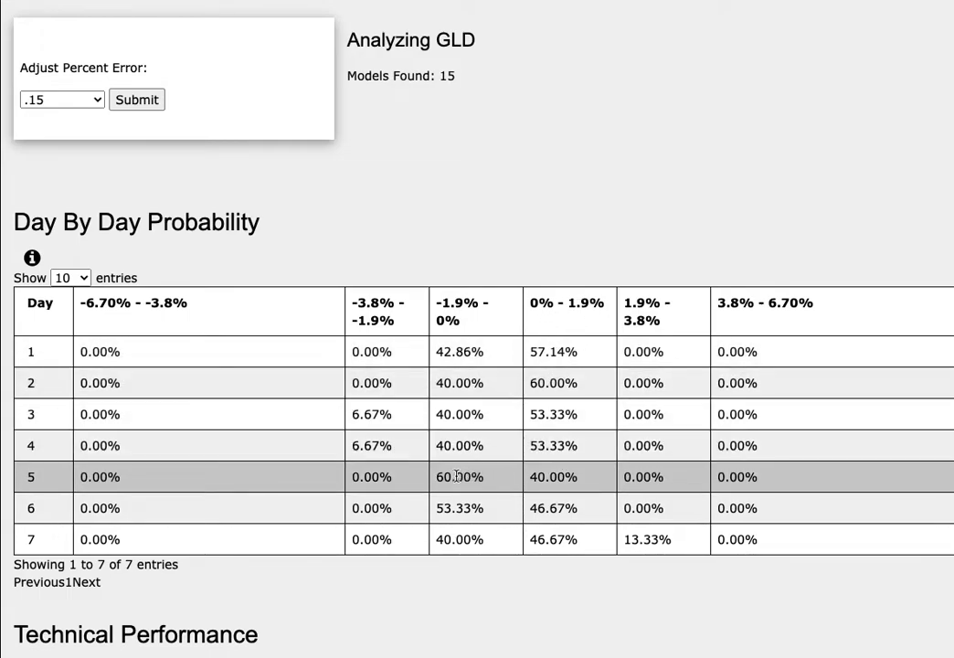
mouse_move(446, 319)
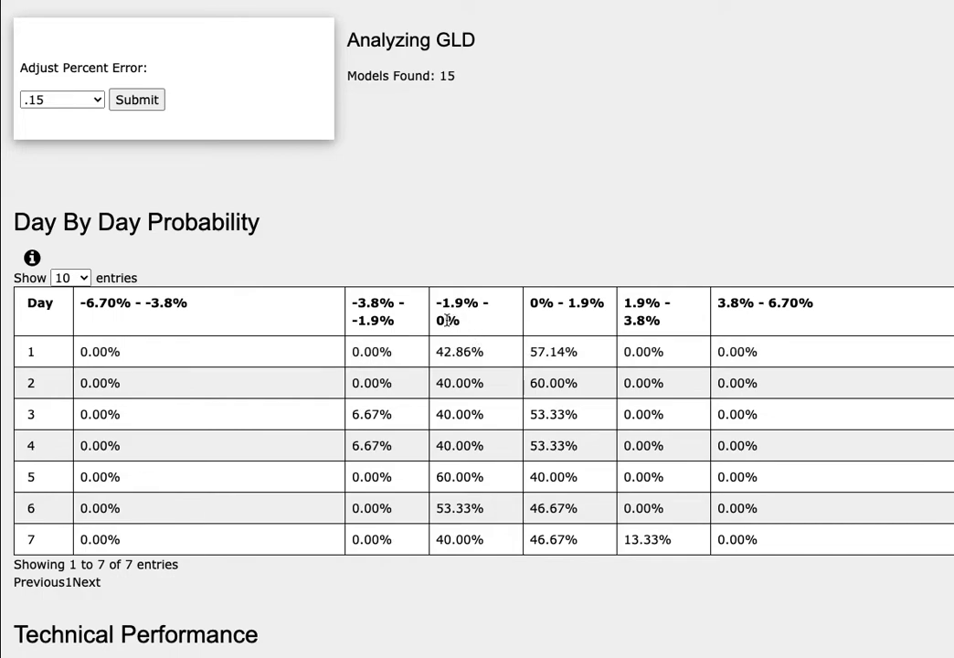
mouse_move(519, 277)
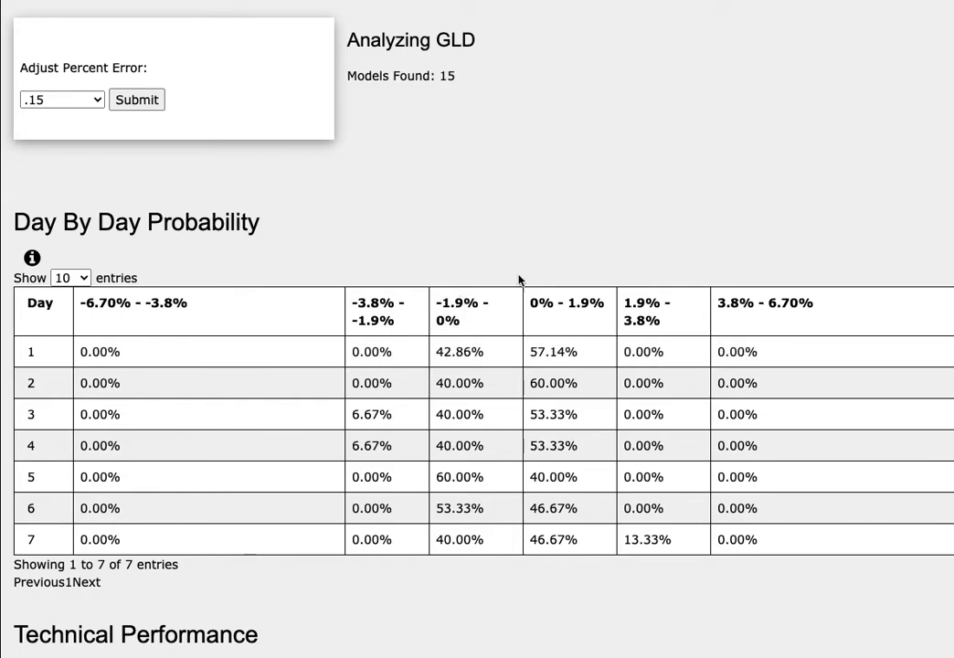
mouse_move(565, 245)
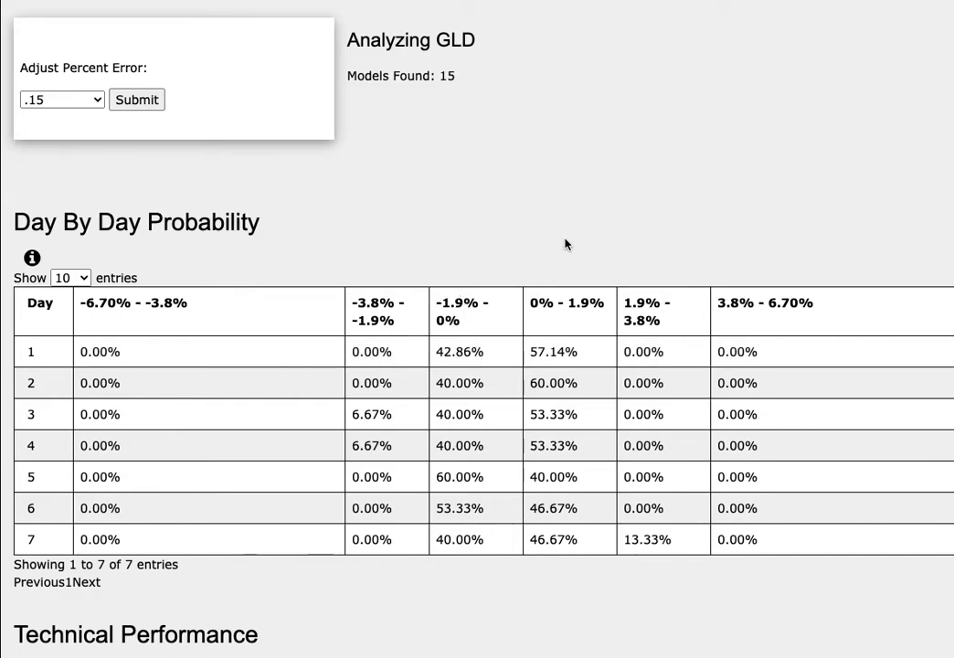